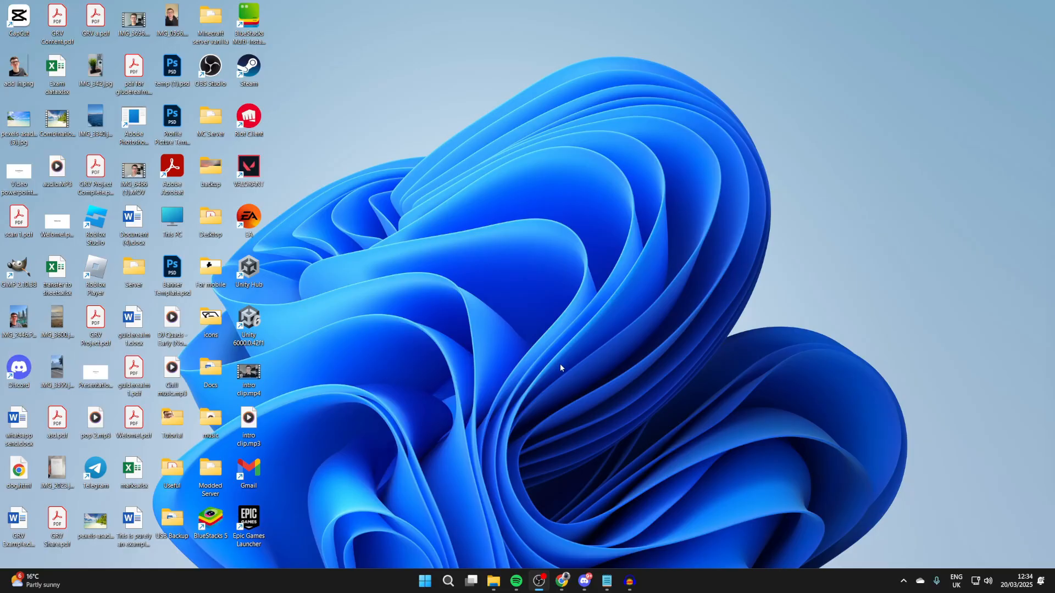
pyautogui.moveTo(534, 404)
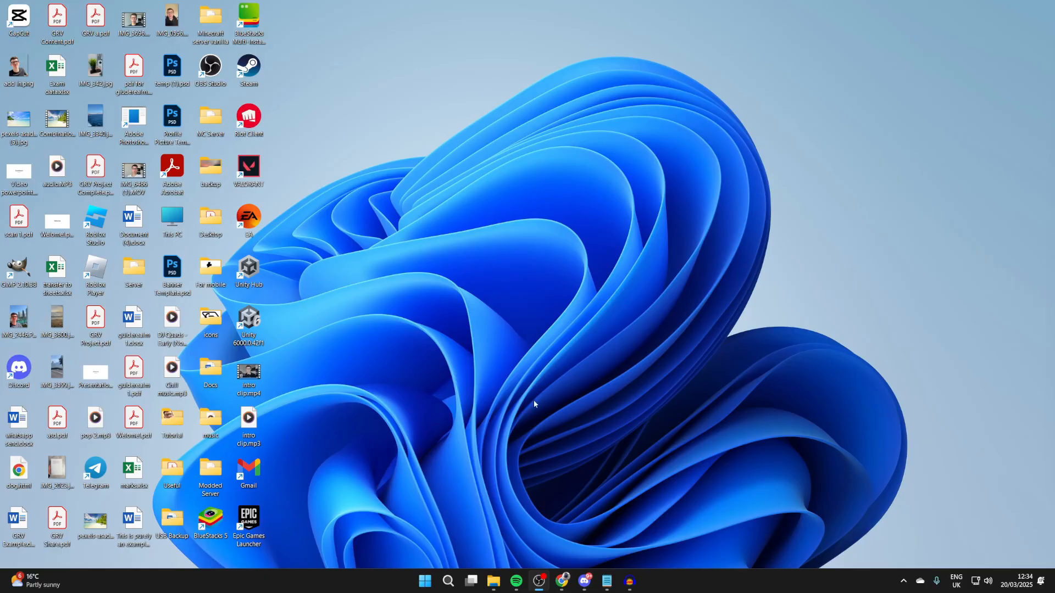
pyautogui.moveTo(493, 581)
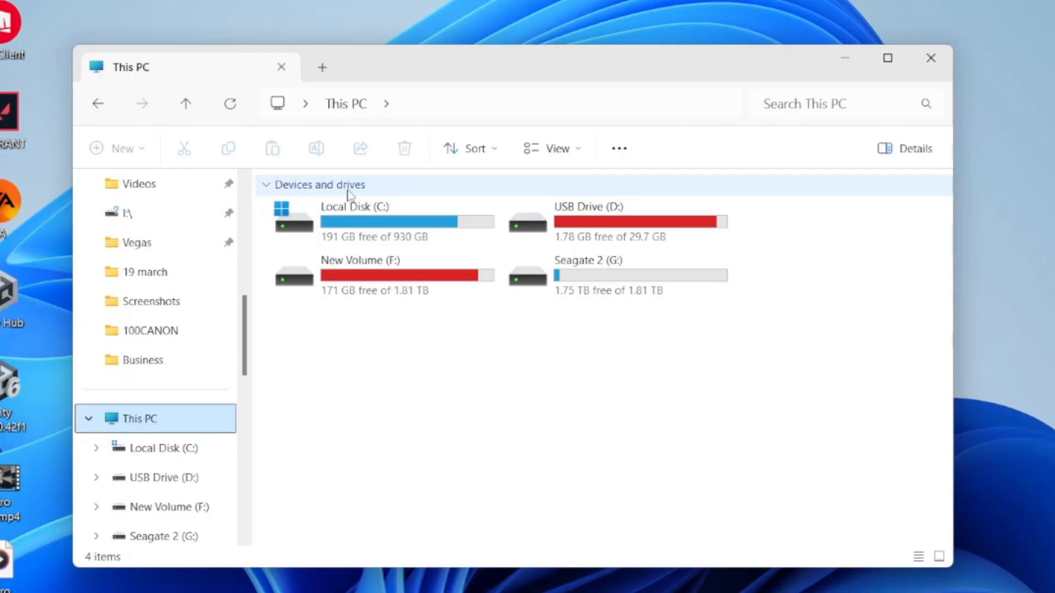
pyautogui.moveTo(520, 335)
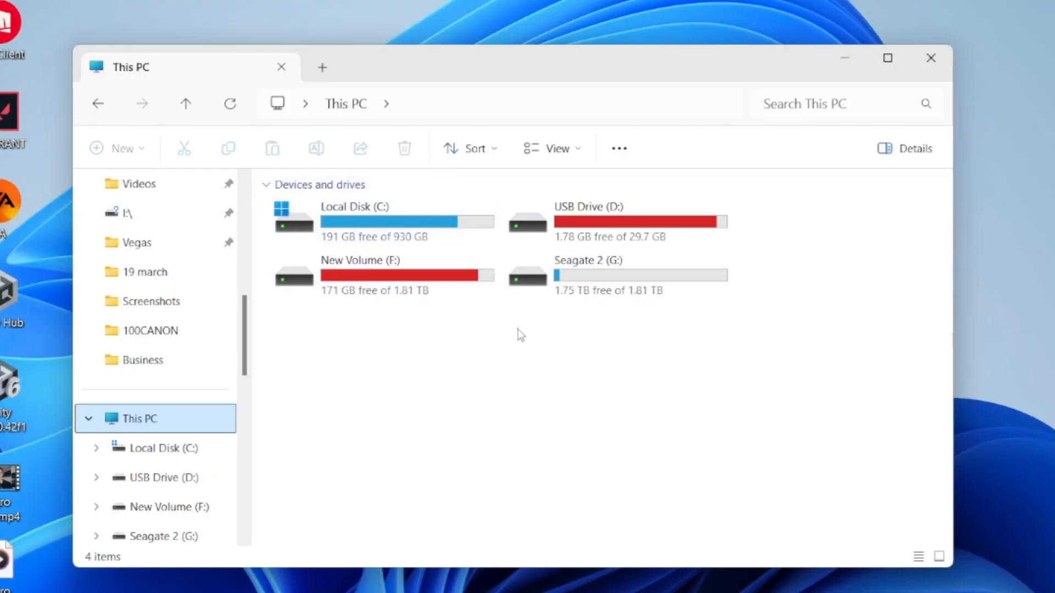
pyautogui.moveTo(527, 318)
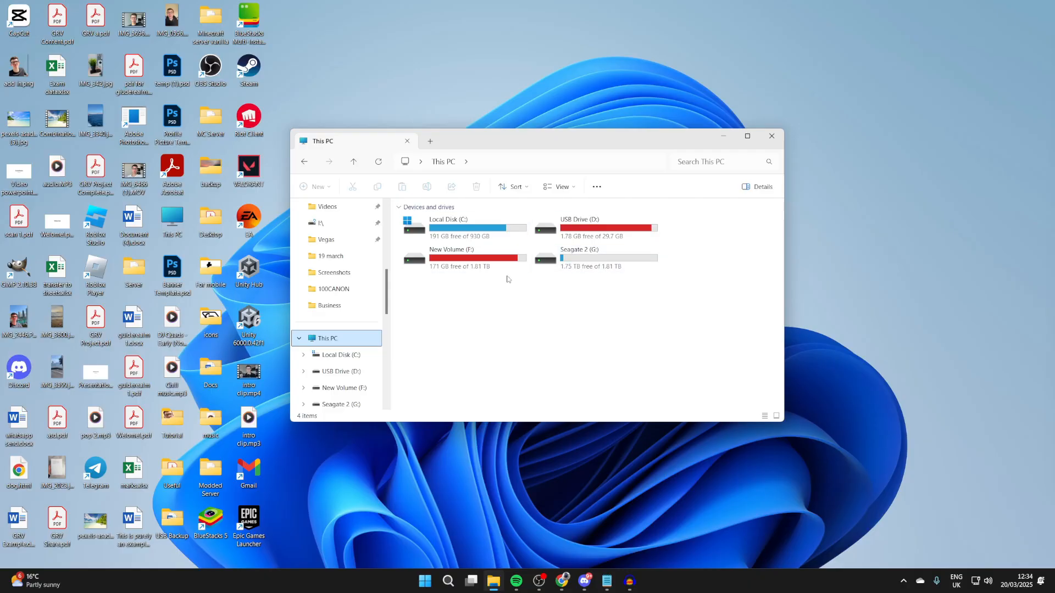
pyautogui.moveTo(450, 569)
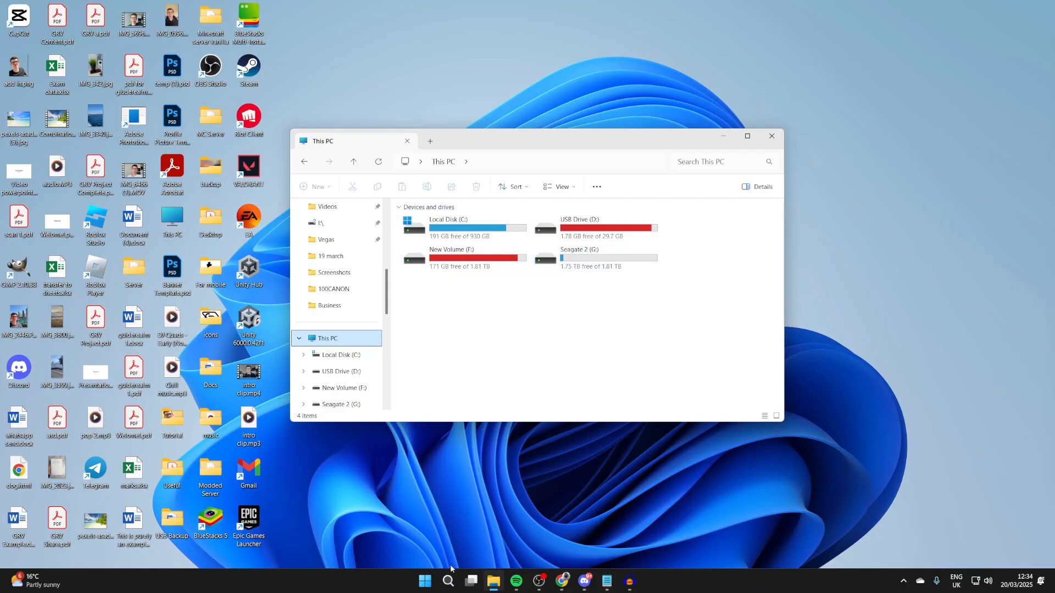
# Step: Search for 'disk' and open 'Create and format hard disk partitions' (Disk Management)
pyautogui.click(447, 580)
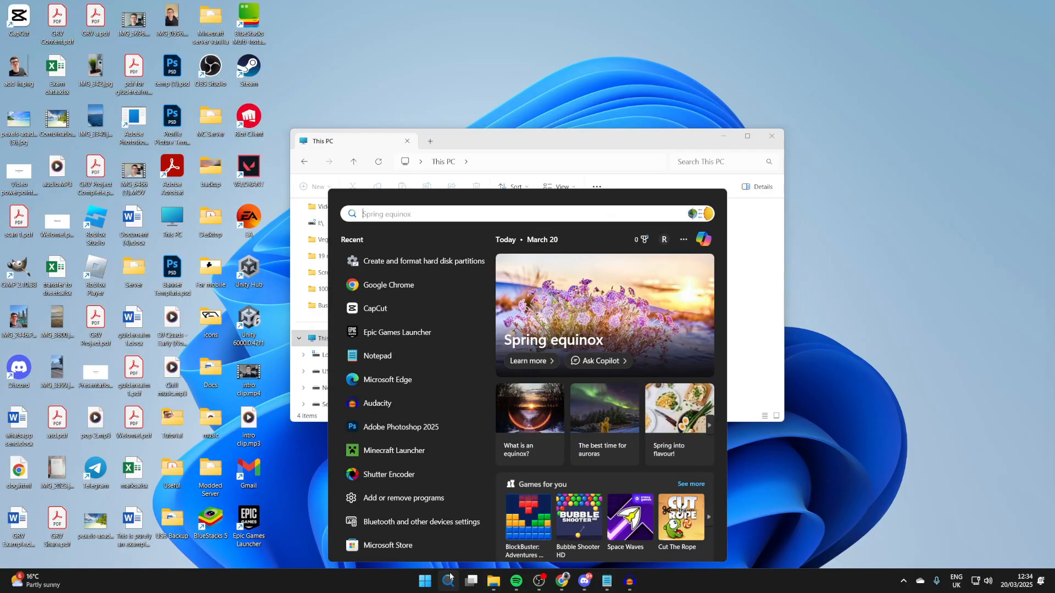
pyautogui.write('disk')
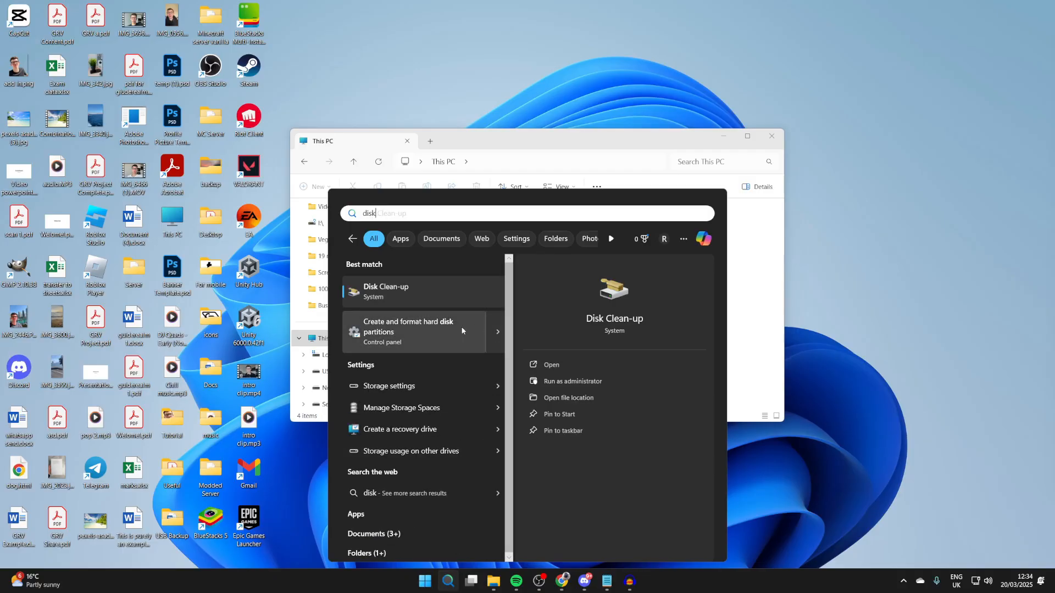
pyautogui.moveTo(413, 335)
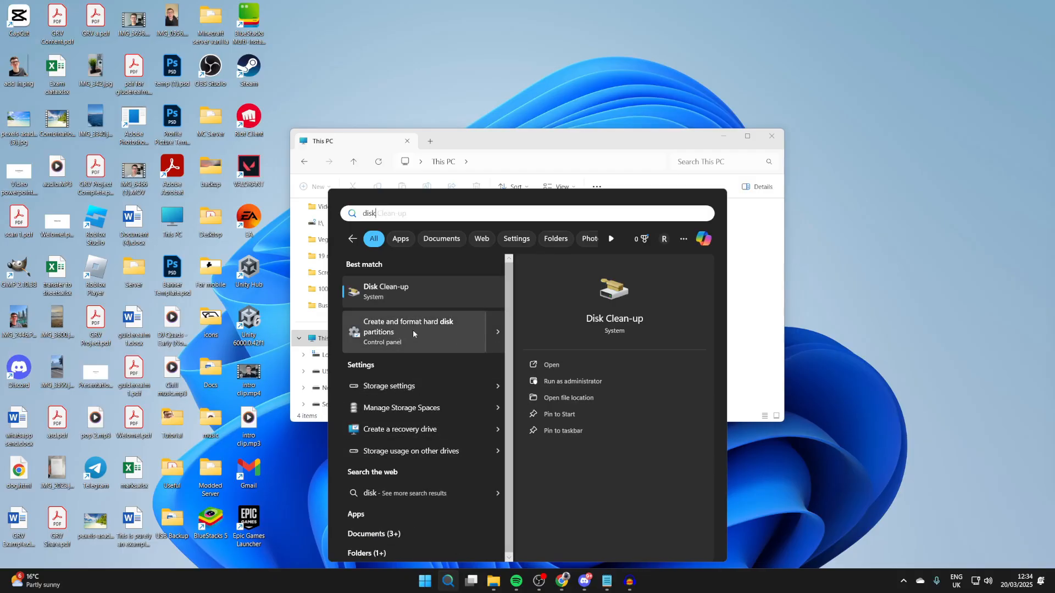
pyautogui.click(407, 331)
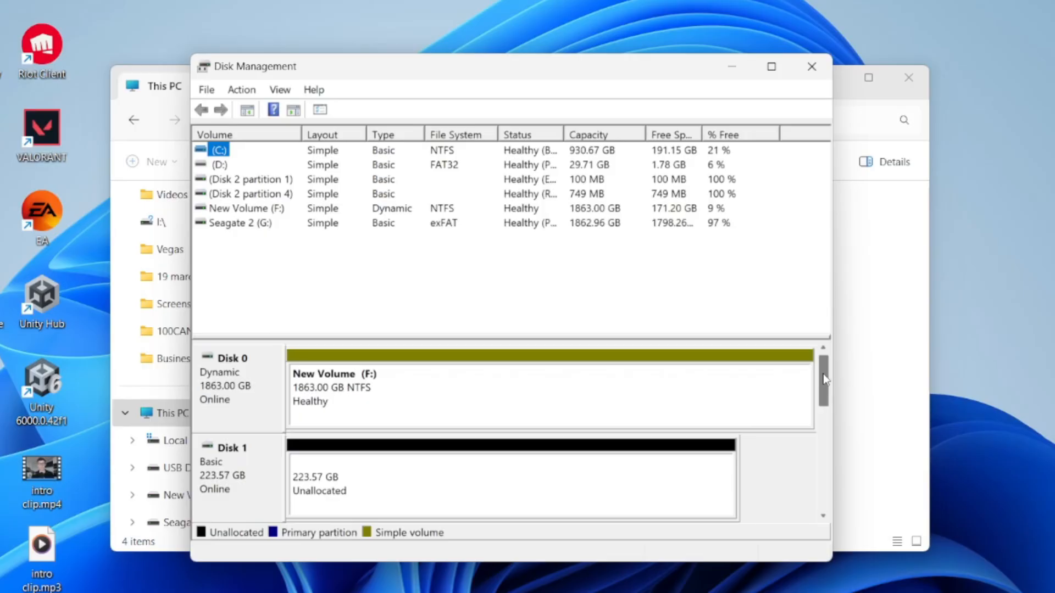
pyautogui.moveTo(868, 330)
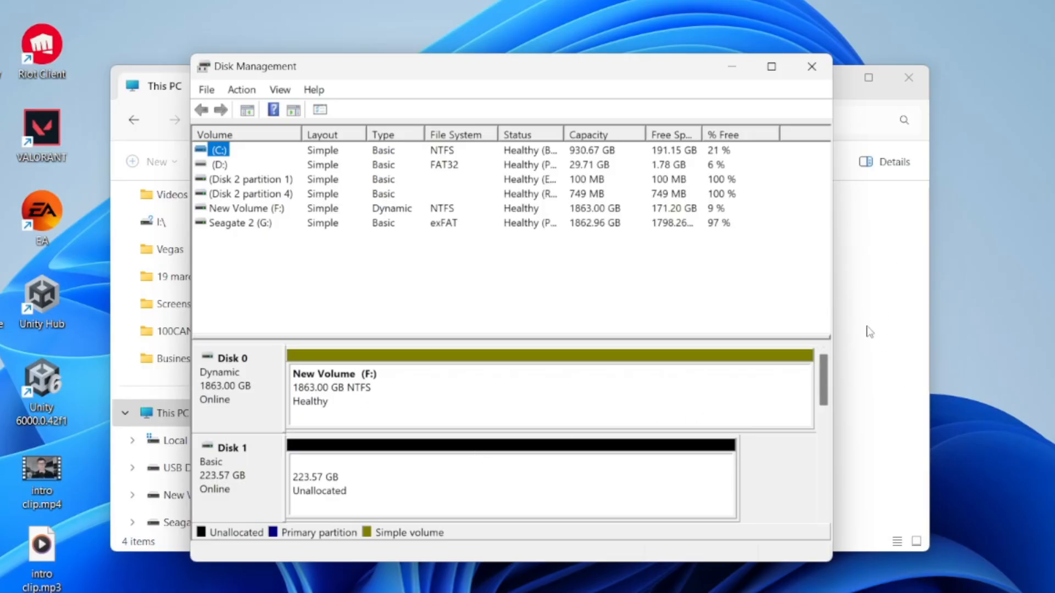
pyautogui.moveTo(339, 474)
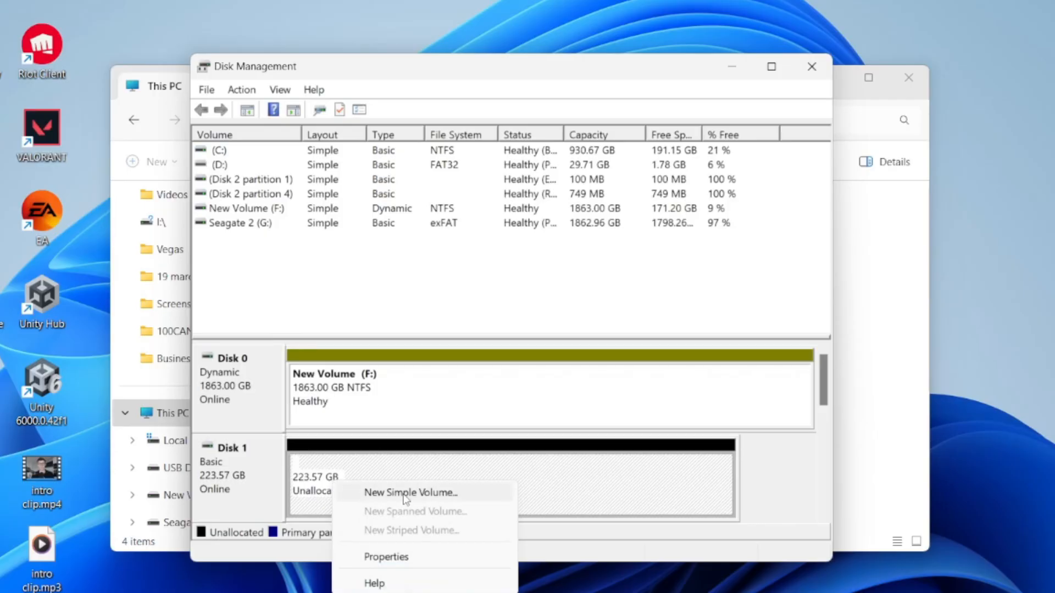
# Step: Create a full-size simple volume on Disk 1 as drive E with NTFS quick format
pyautogui.click(410, 492)
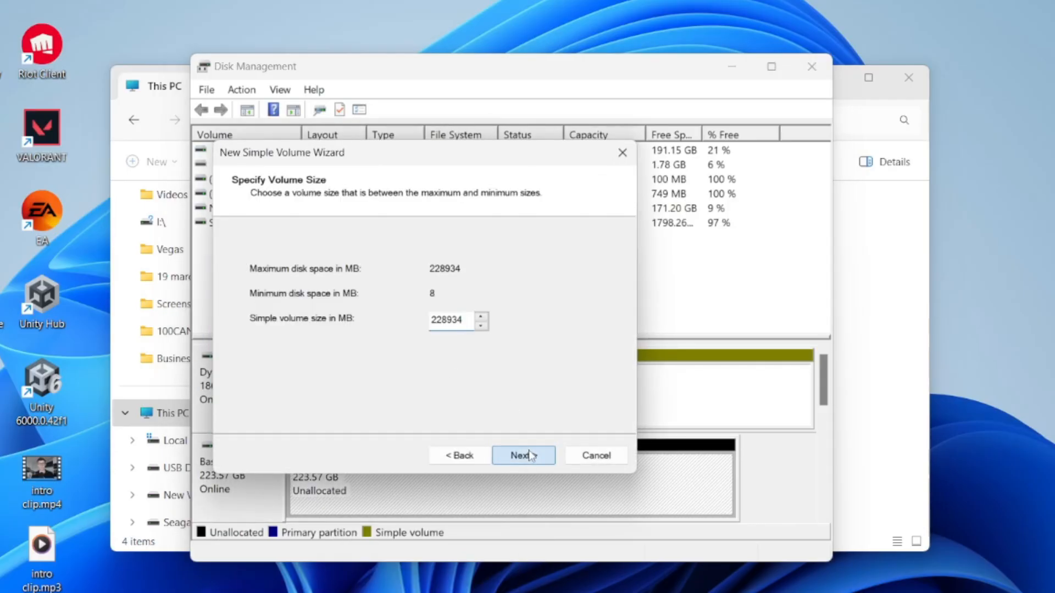
pyautogui.click(524, 455)
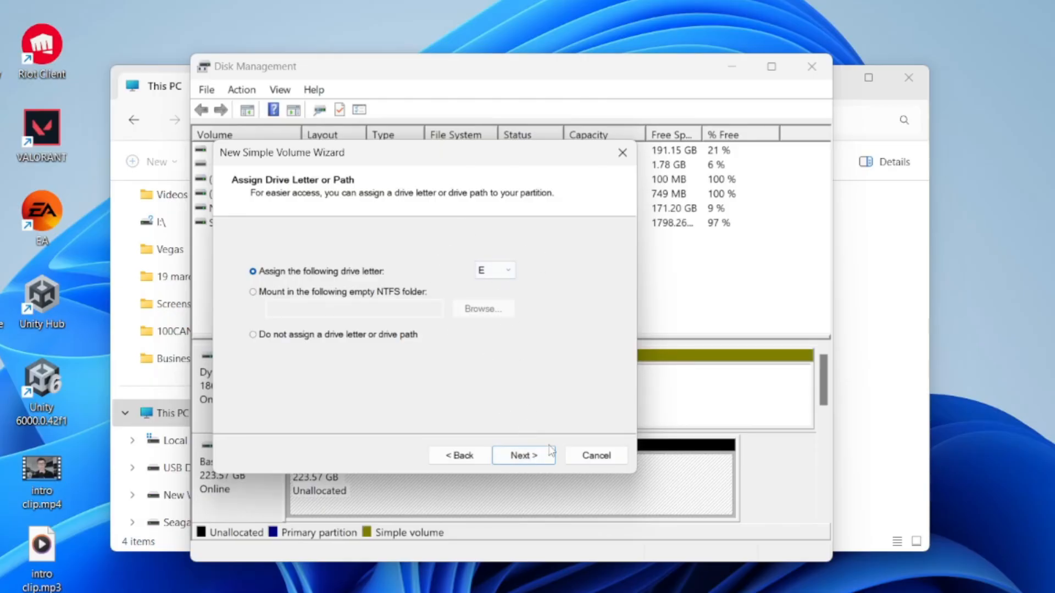
pyautogui.click(523, 456)
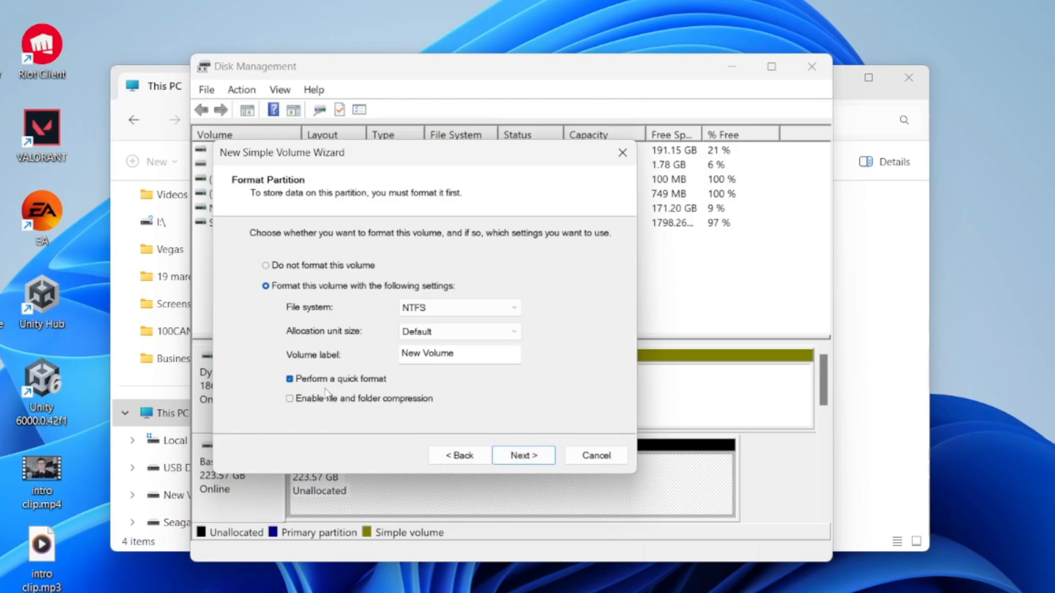
pyautogui.click(523, 455)
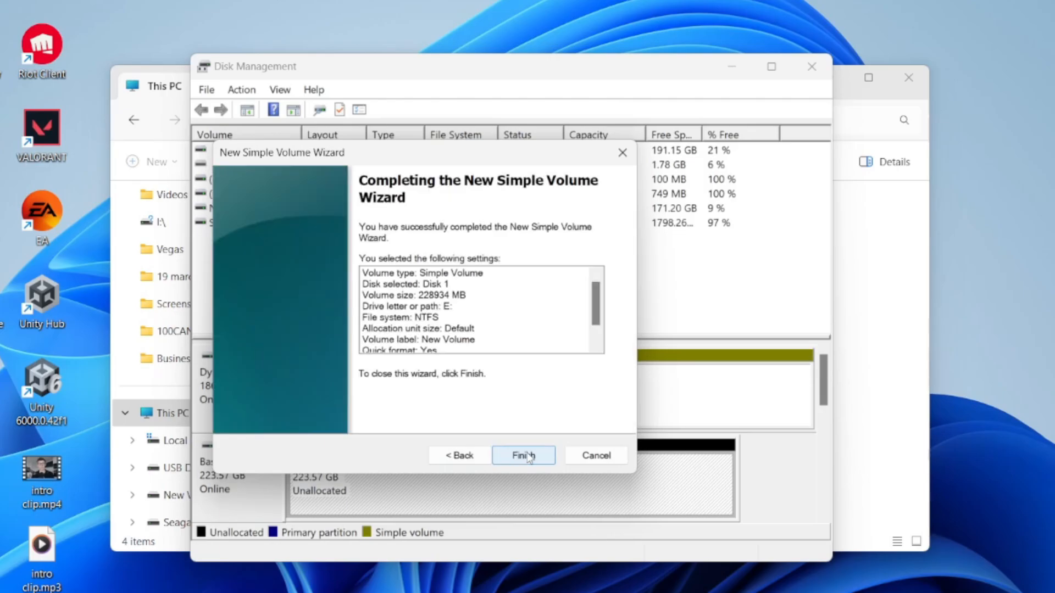
pyautogui.click(523, 455)
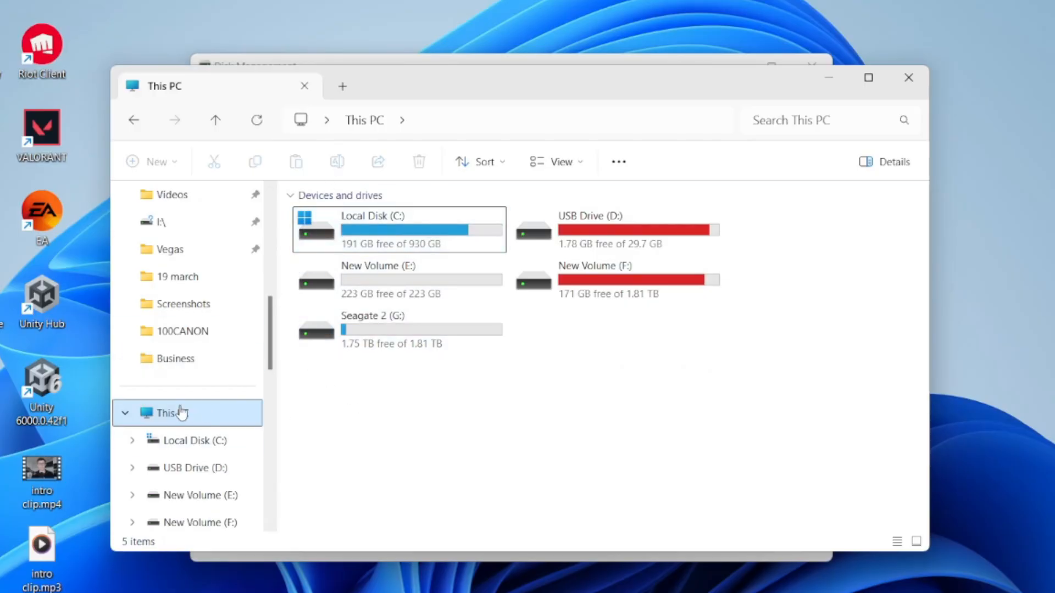
# Step: Show the drives under This PC and open New Volume (E:)'s context menu
pyautogui.click(398, 228)
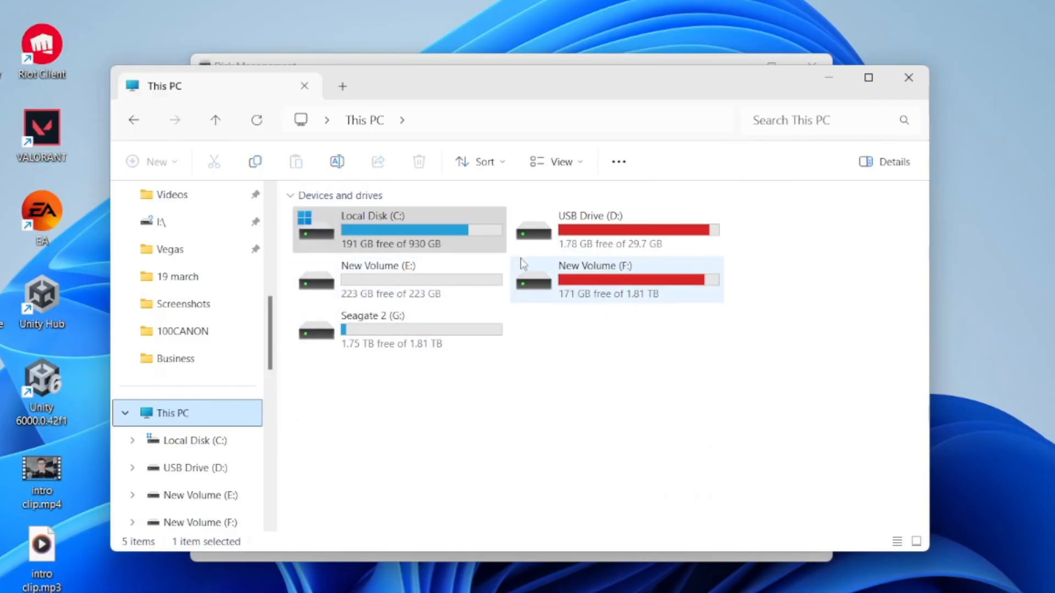
pyautogui.moveTo(386, 287)
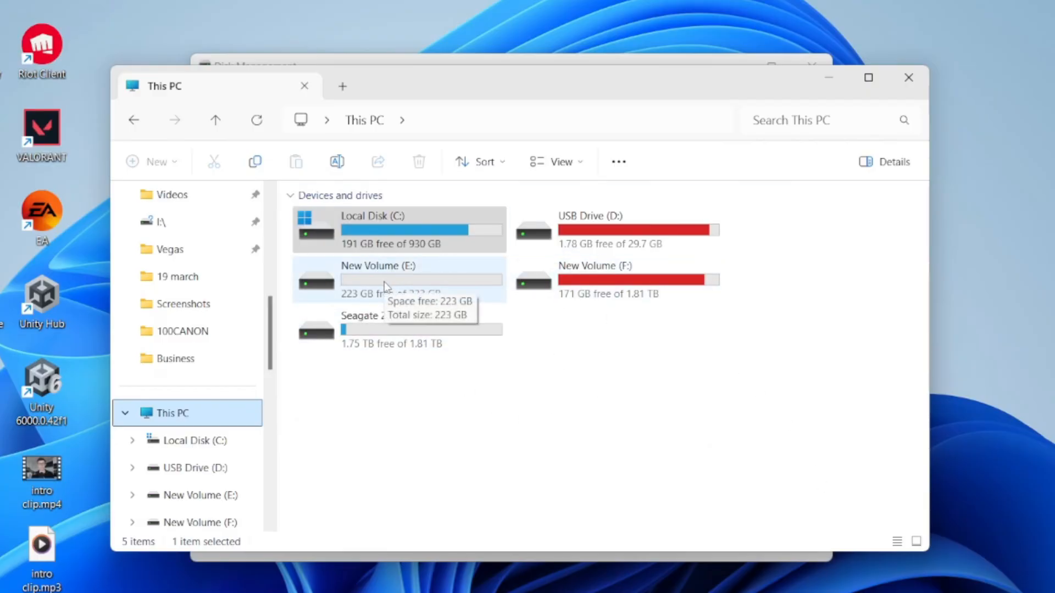
pyautogui.rightClick(383, 279)
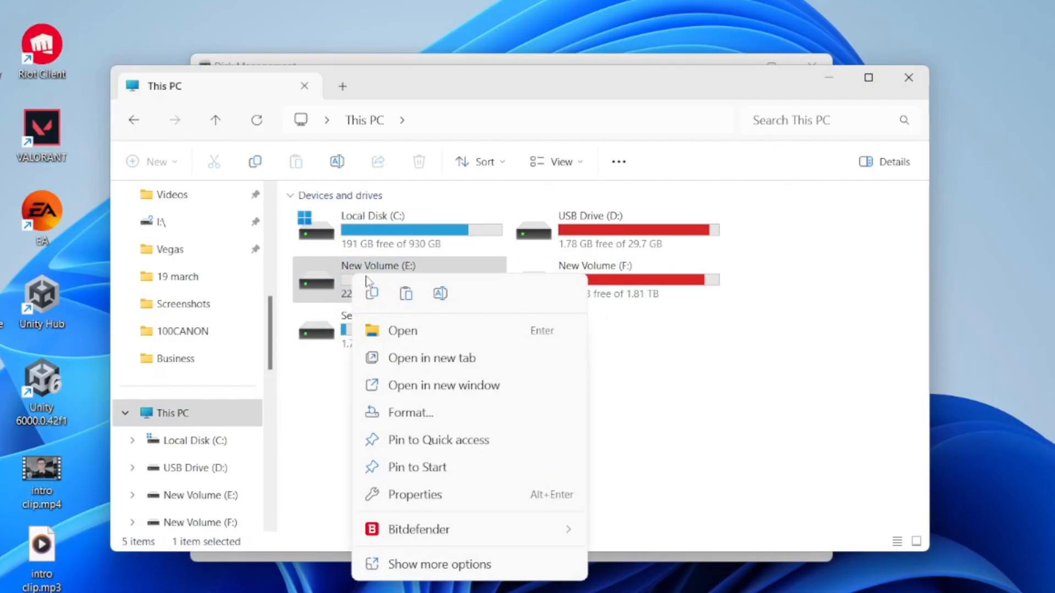
# Step: Quick-format drive E as NTFS, accept the erase warning, and dismiss Format Complete
pyautogui.click(410, 412)
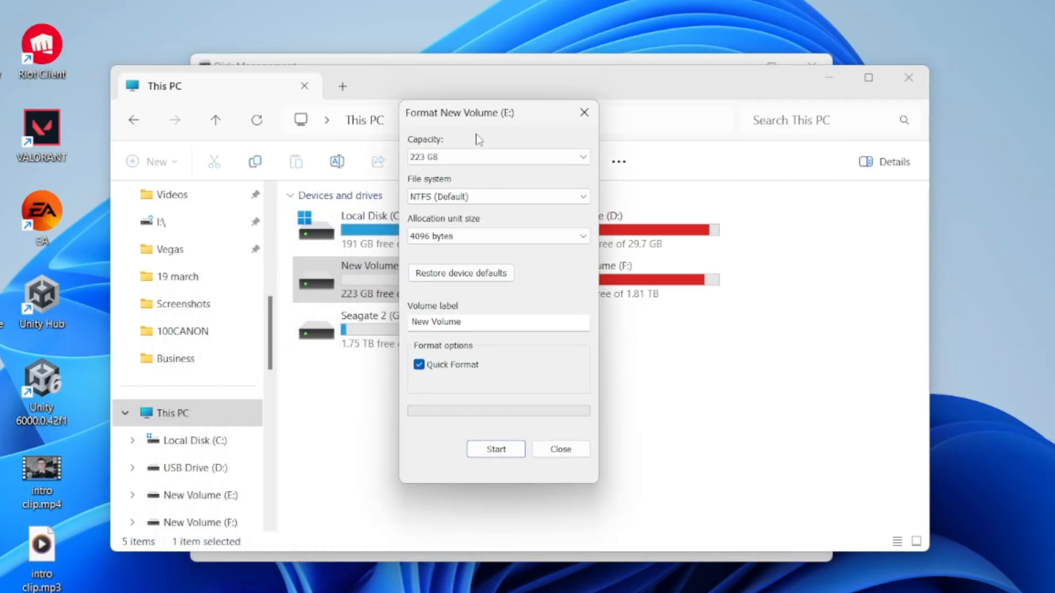
pyautogui.click(419, 364)
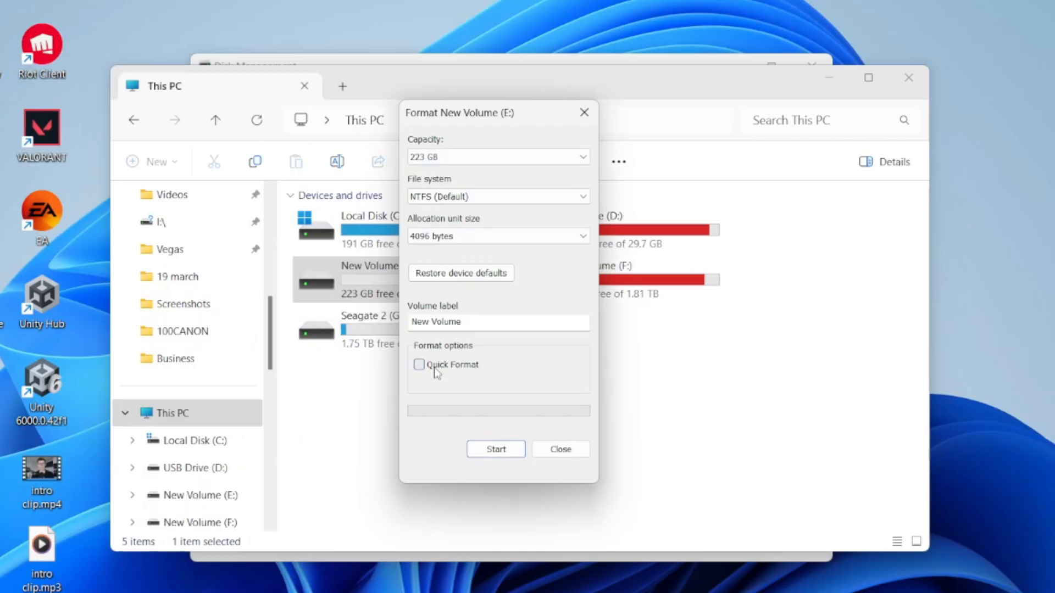
pyautogui.click(419, 365)
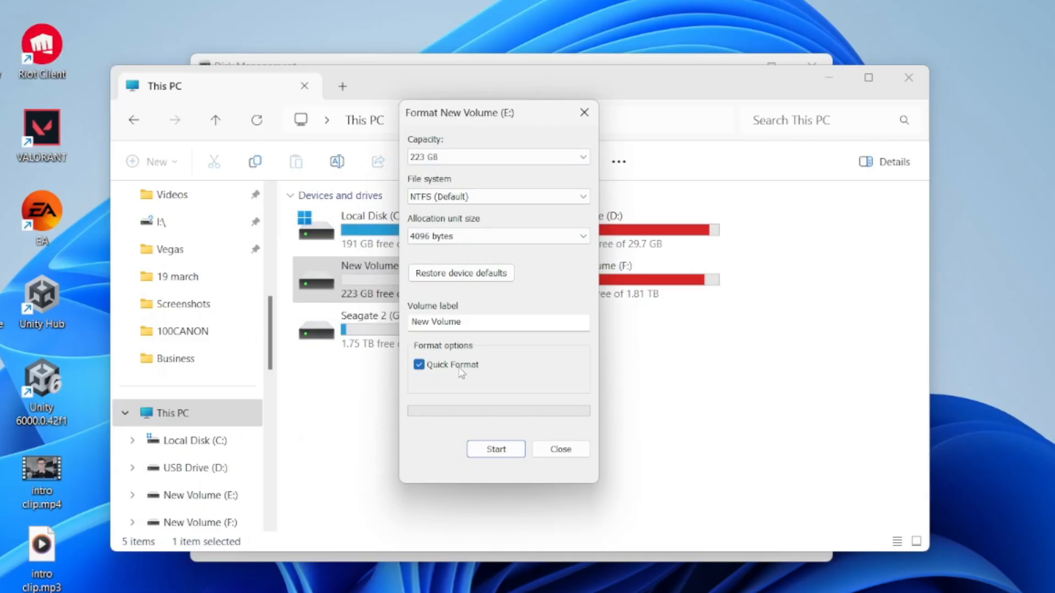
pyautogui.moveTo(482, 397)
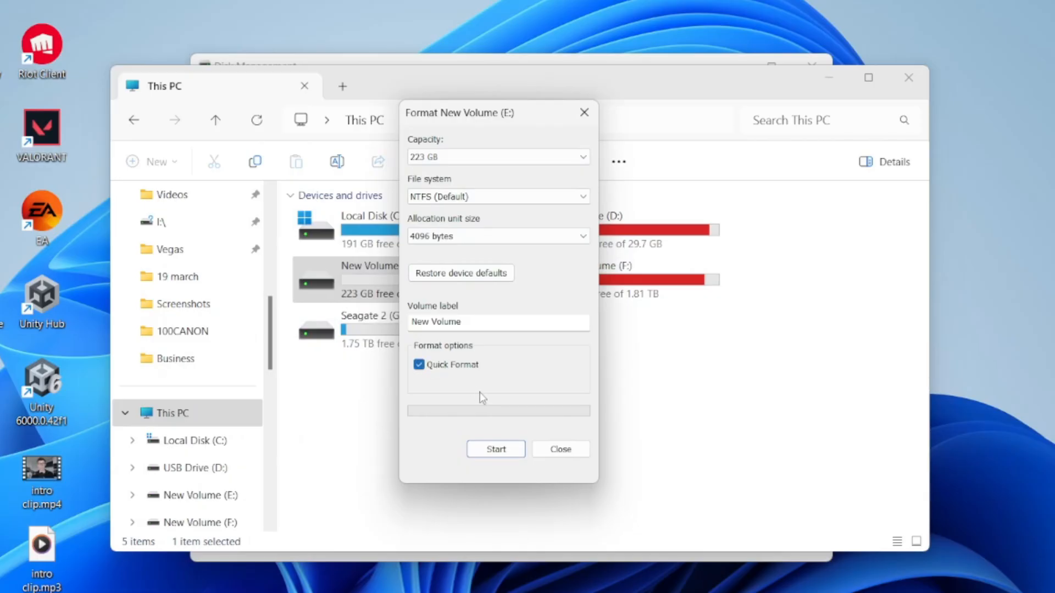
pyautogui.click(496, 449)
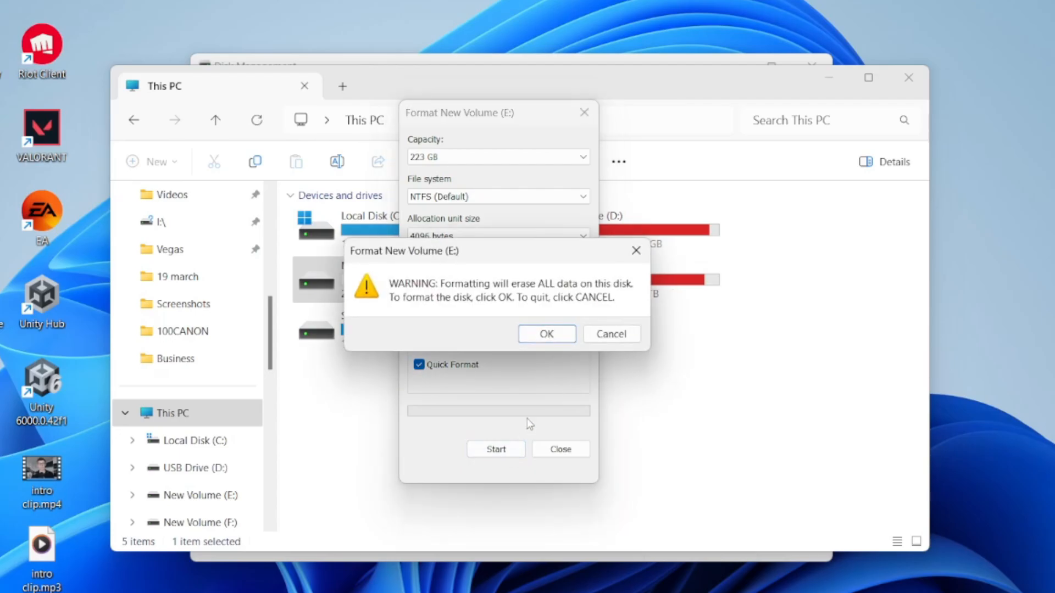
pyautogui.click(545, 333)
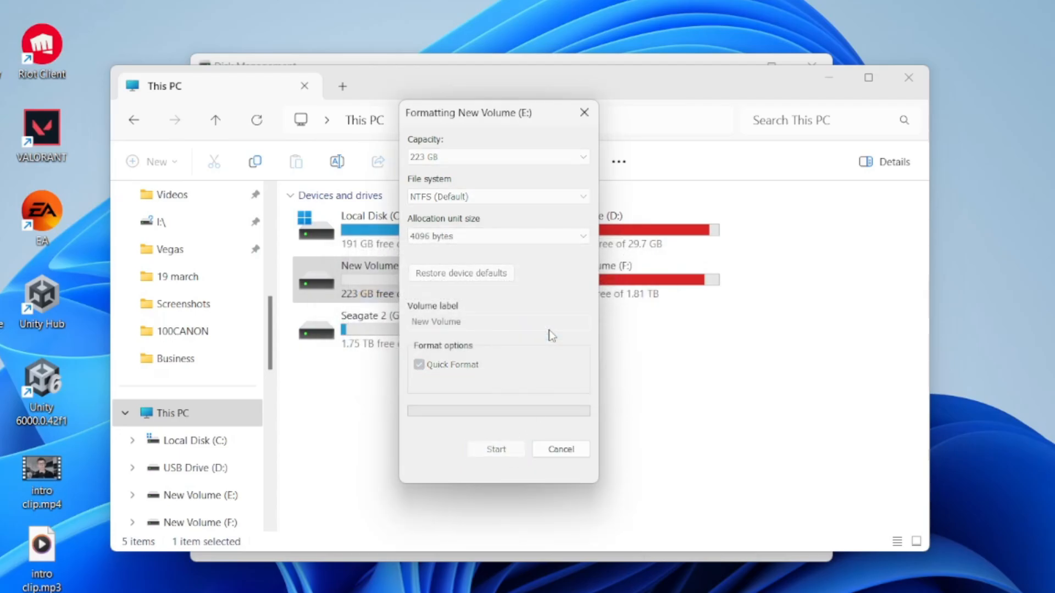
pyautogui.click(496, 449)
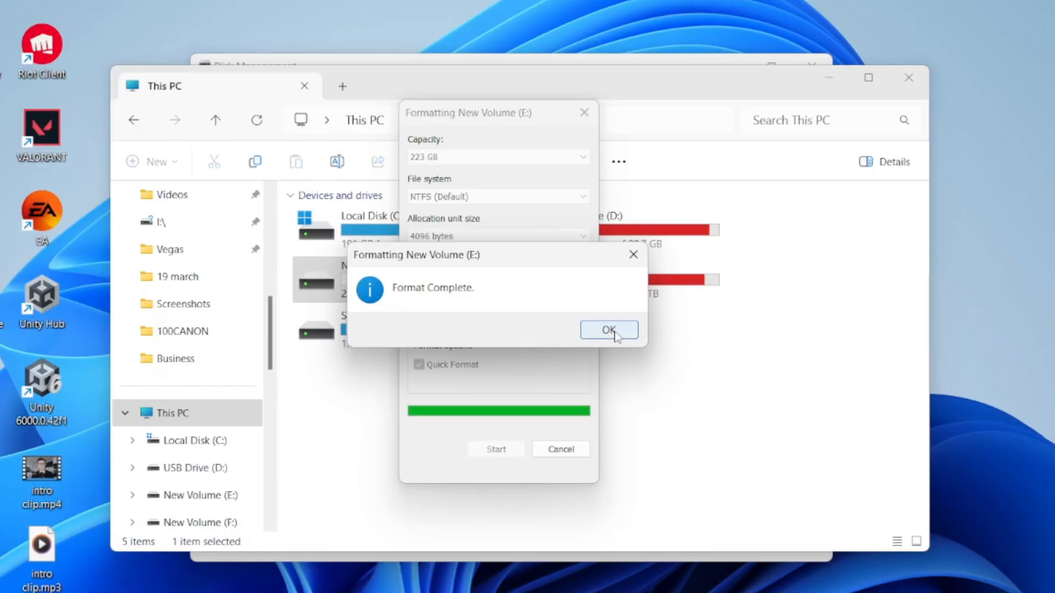
pyautogui.click(608, 329)
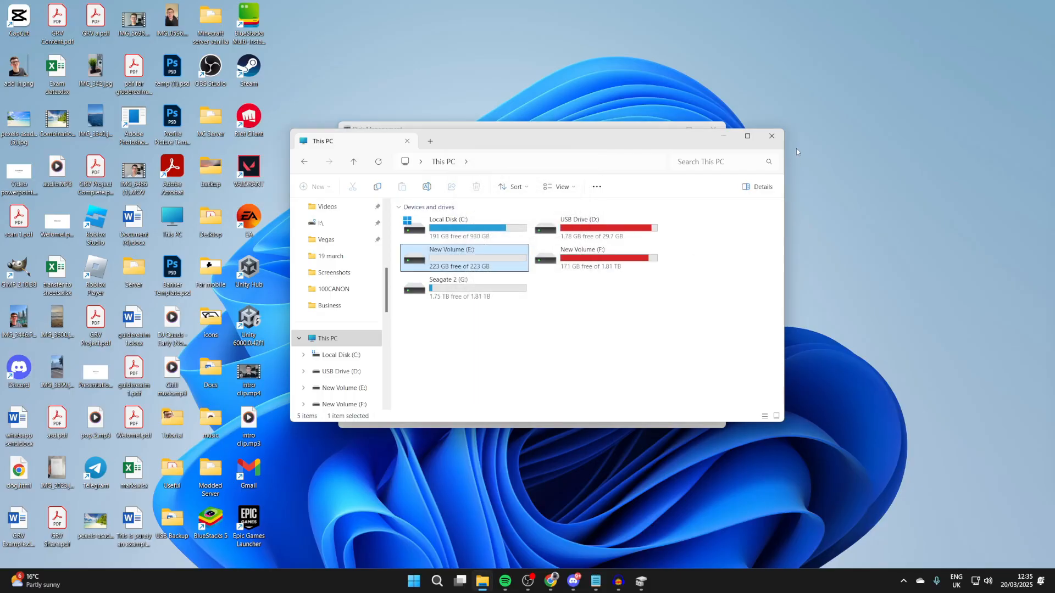
pyautogui.click(771, 135)
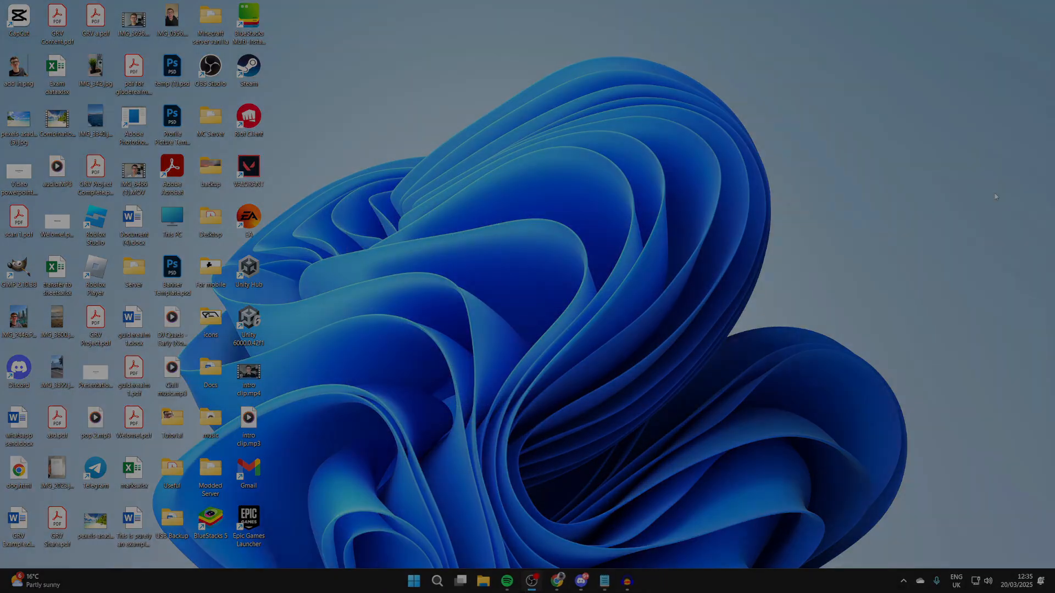